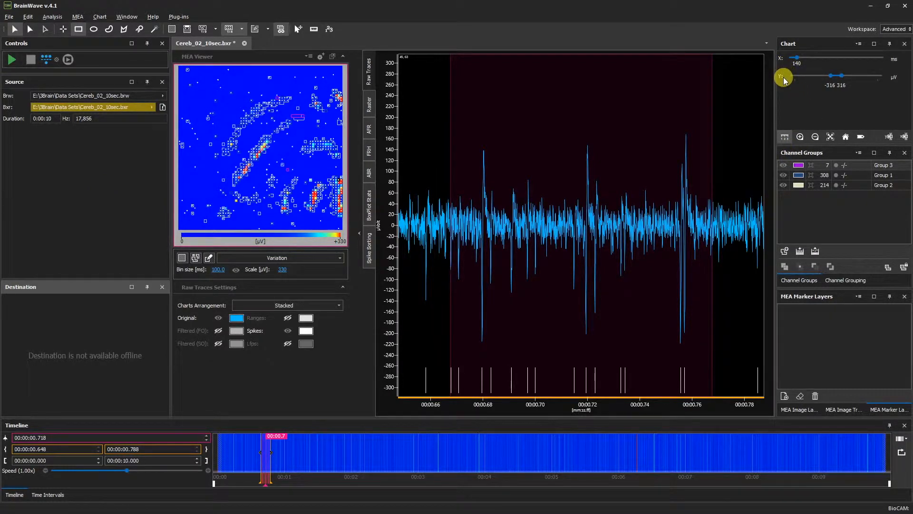
{"action": "mouse_move", "coordinate": [791, 136]}
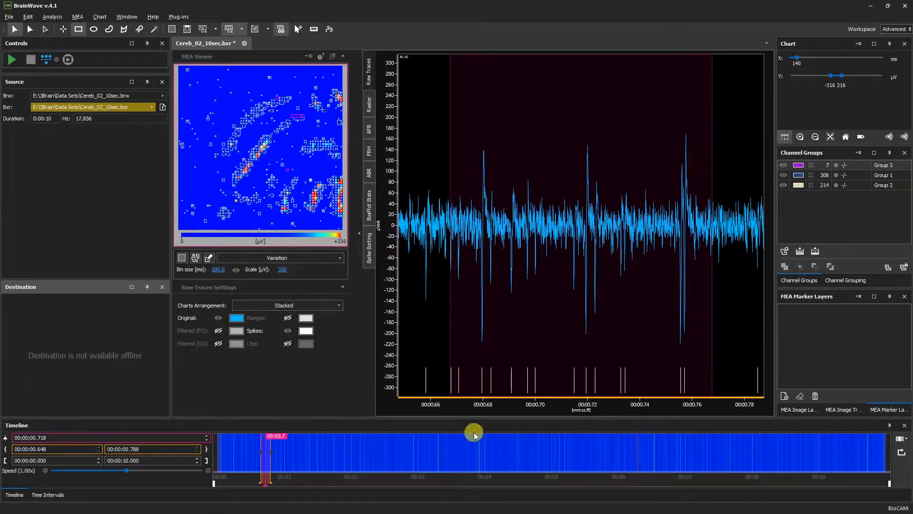
{"action": "mouse_move", "coordinate": [637, 379]}
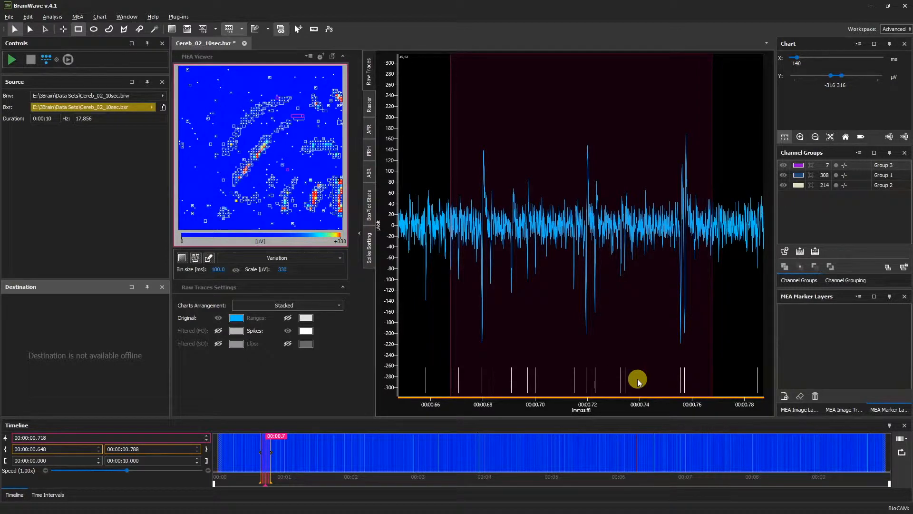
{"action": "mouse_move", "coordinate": [519, 291]}
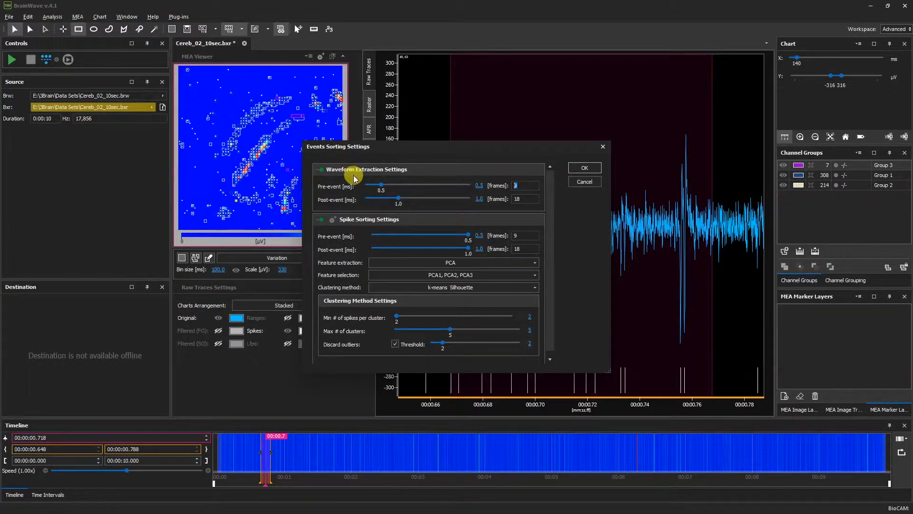
{"action": "mouse_move", "coordinate": [348, 198]}
{"action": "type", "text": "18"}
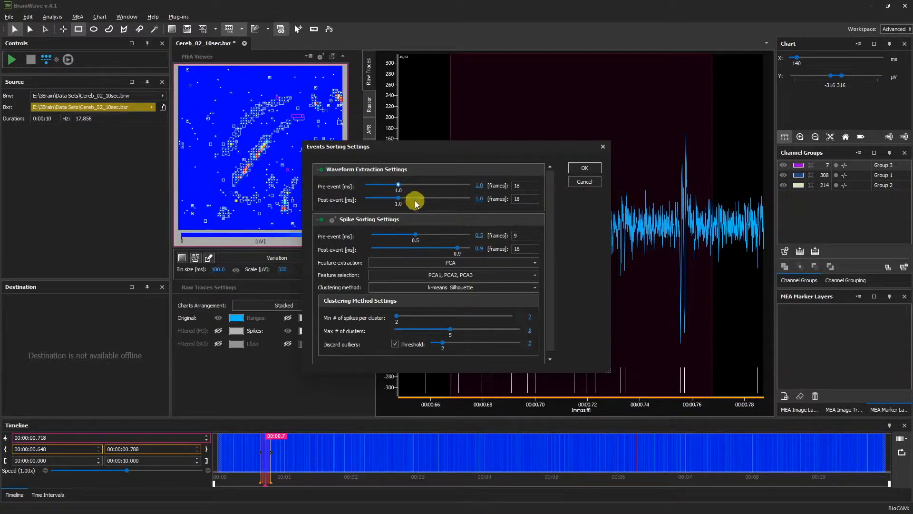
- Set the waveform extraction post-event window to 1.5 ms
{"action": "left_click_drag", "start_coordinate": [398, 200], "coordinate": [415, 199]}
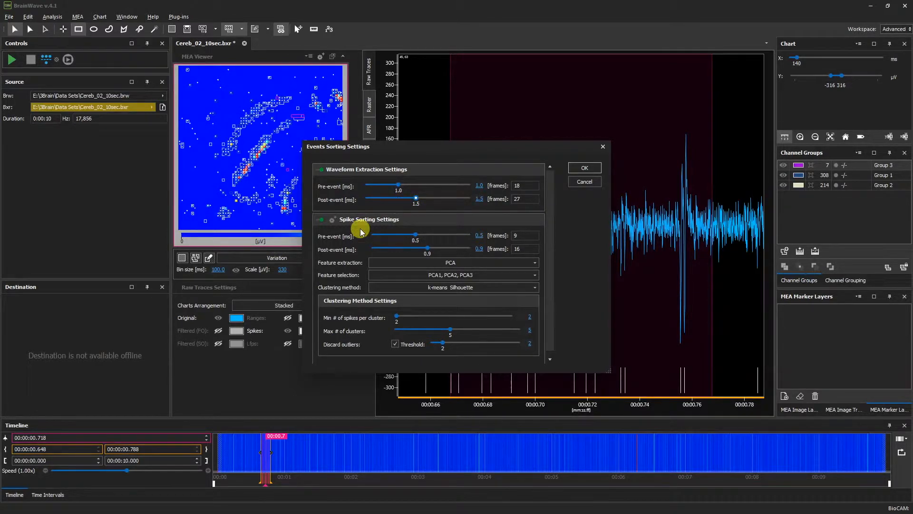
{"action": "mouse_move", "coordinate": [361, 247]}
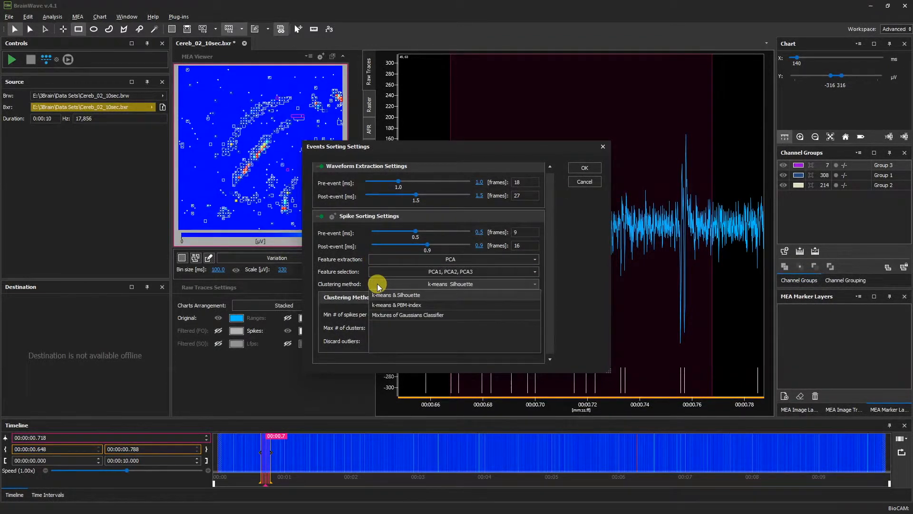
{"action": "mouse_move", "coordinate": [390, 306]}
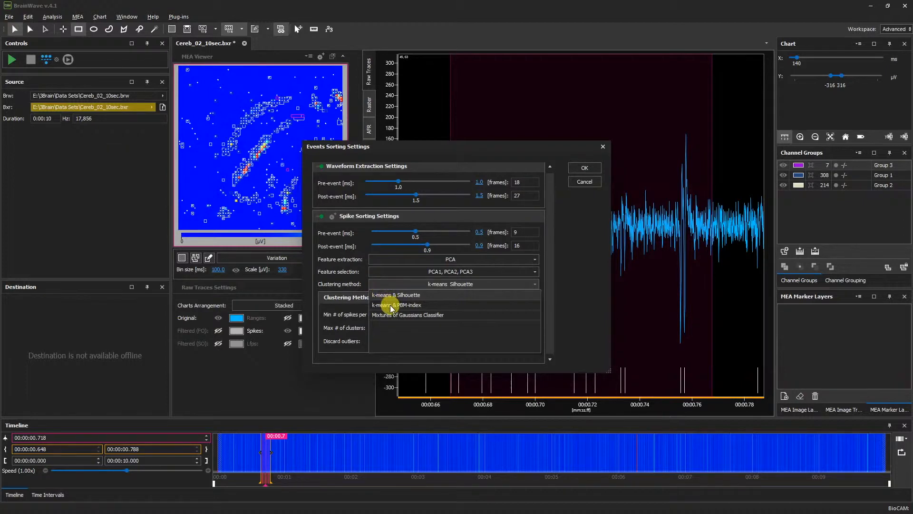
- Choose k-means & PBM-index clustering with min 20 spikes per cluster and max 3 clusters
{"action": "left_click", "coordinate": [396, 295]}
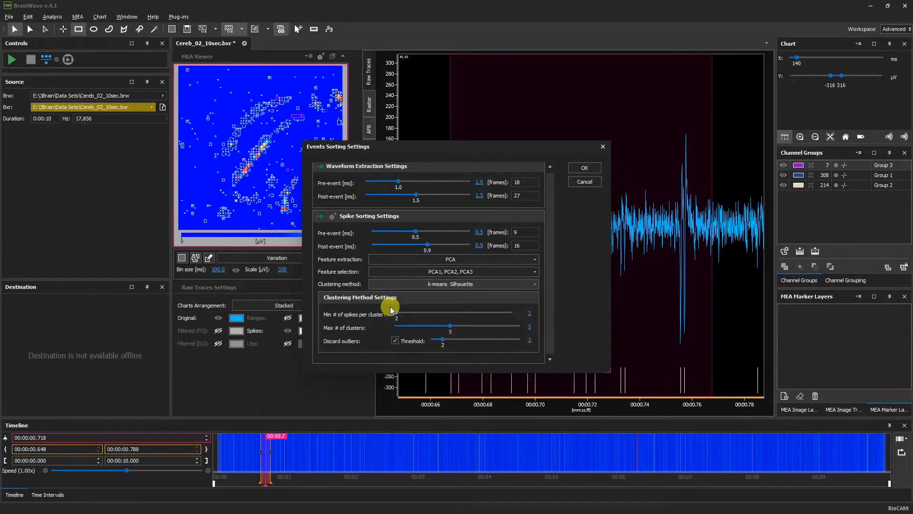
{"action": "left_click", "coordinate": [453, 284]}
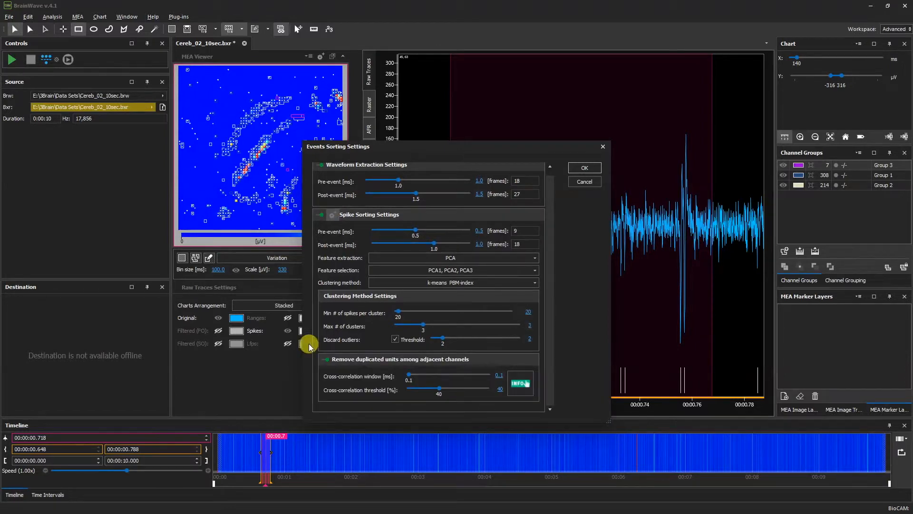
{"action": "mouse_move", "coordinate": [361, 366]}
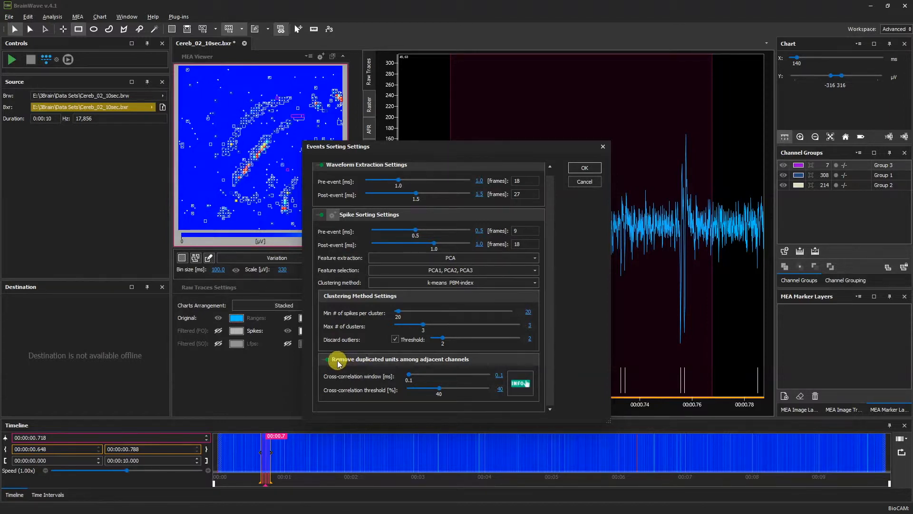
- Turn off removal of duplicated units among adjacent channels
{"action": "left_click", "coordinate": [330, 358]}
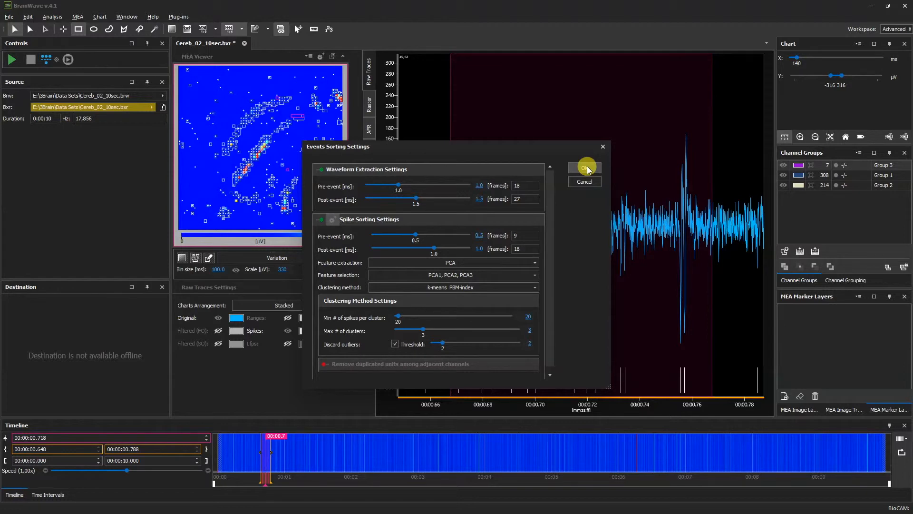
- Apply the sorting settings and widen the raw-trace time span to show unit-coloured spike ticks
{"action": "left_click", "coordinate": [585, 168]}
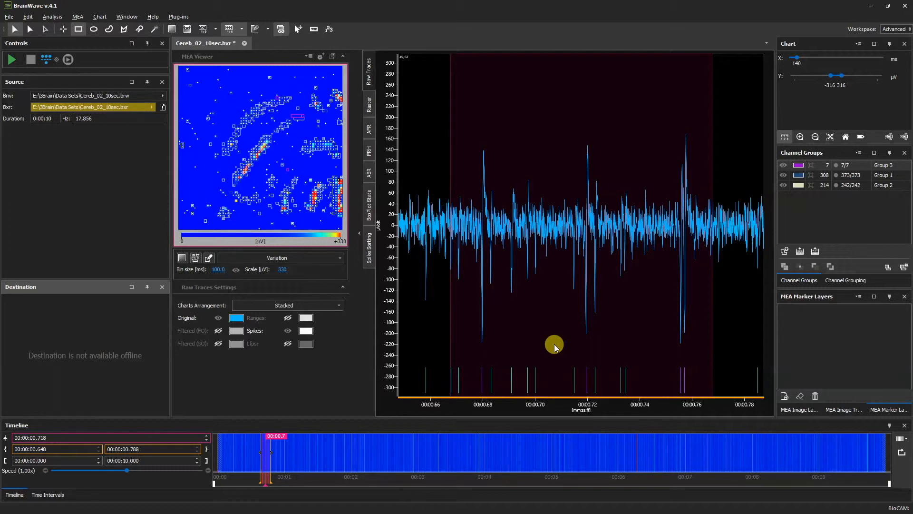
{"action": "mouse_move", "coordinate": [490, 377]}
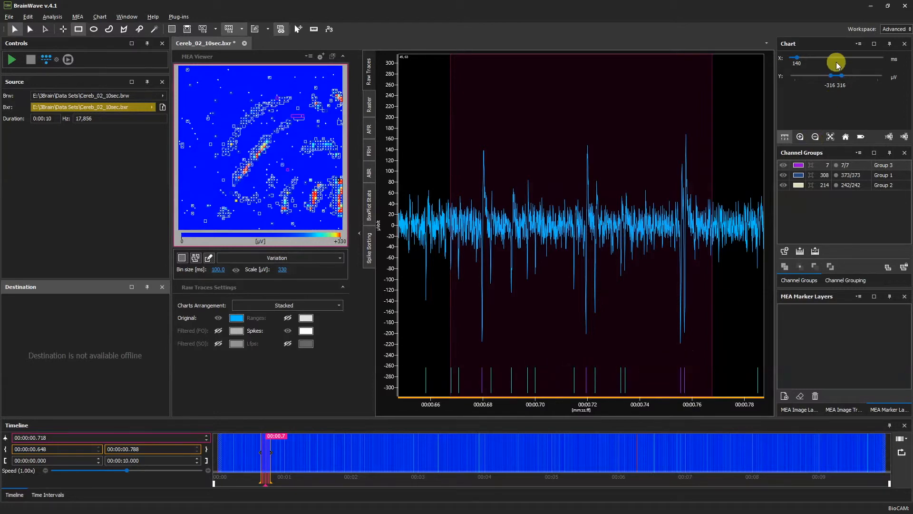
{"action": "left_click_drag", "start_coordinate": [836, 59], "coordinate": [824, 59]}
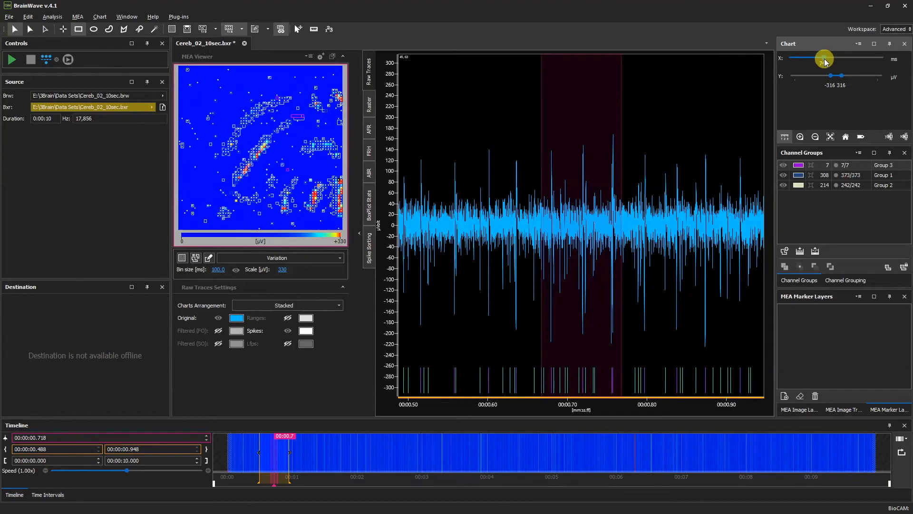